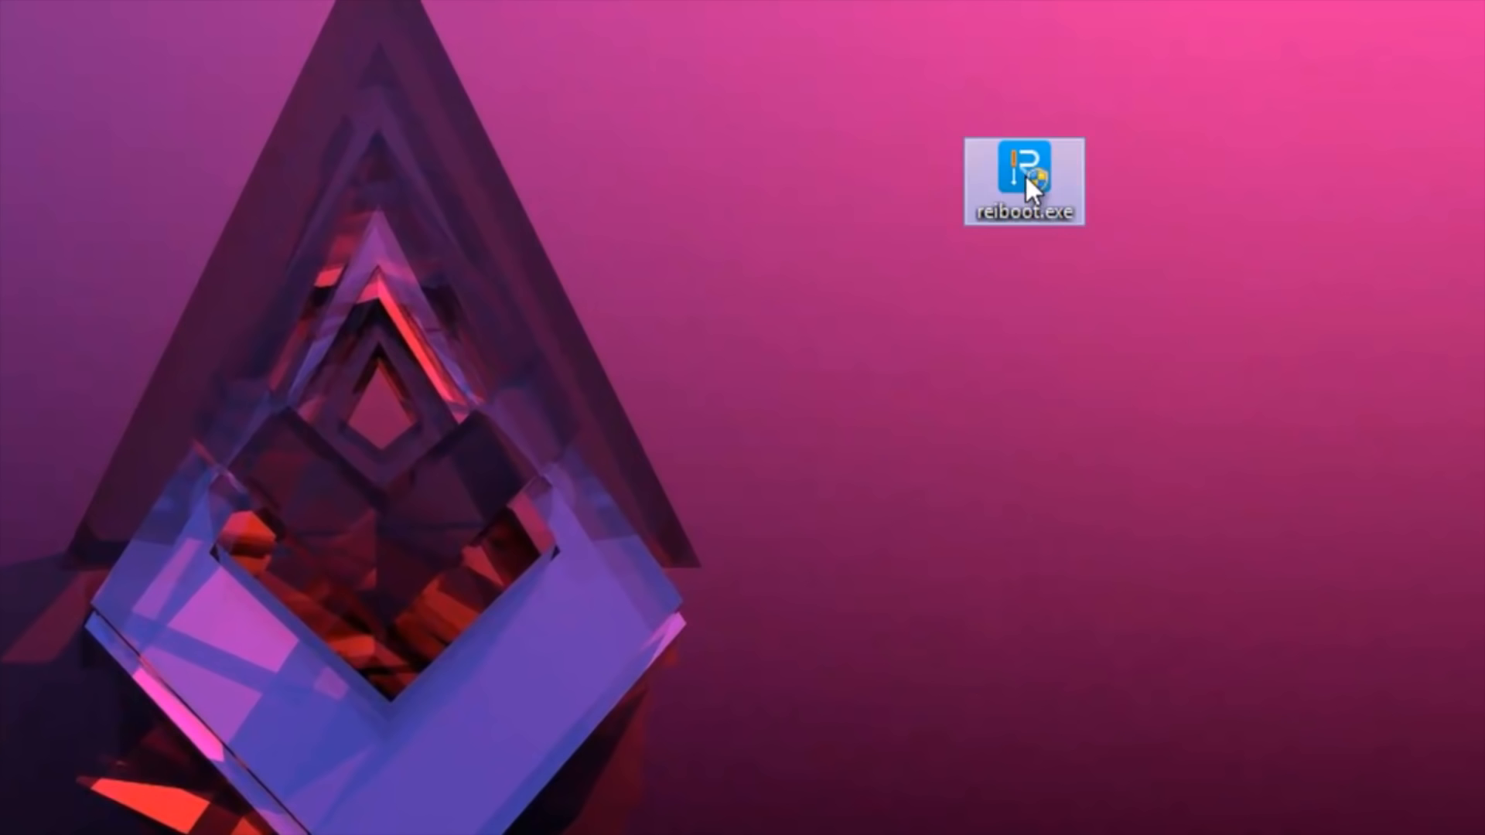
pyautogui.moveTo(1021, 180)
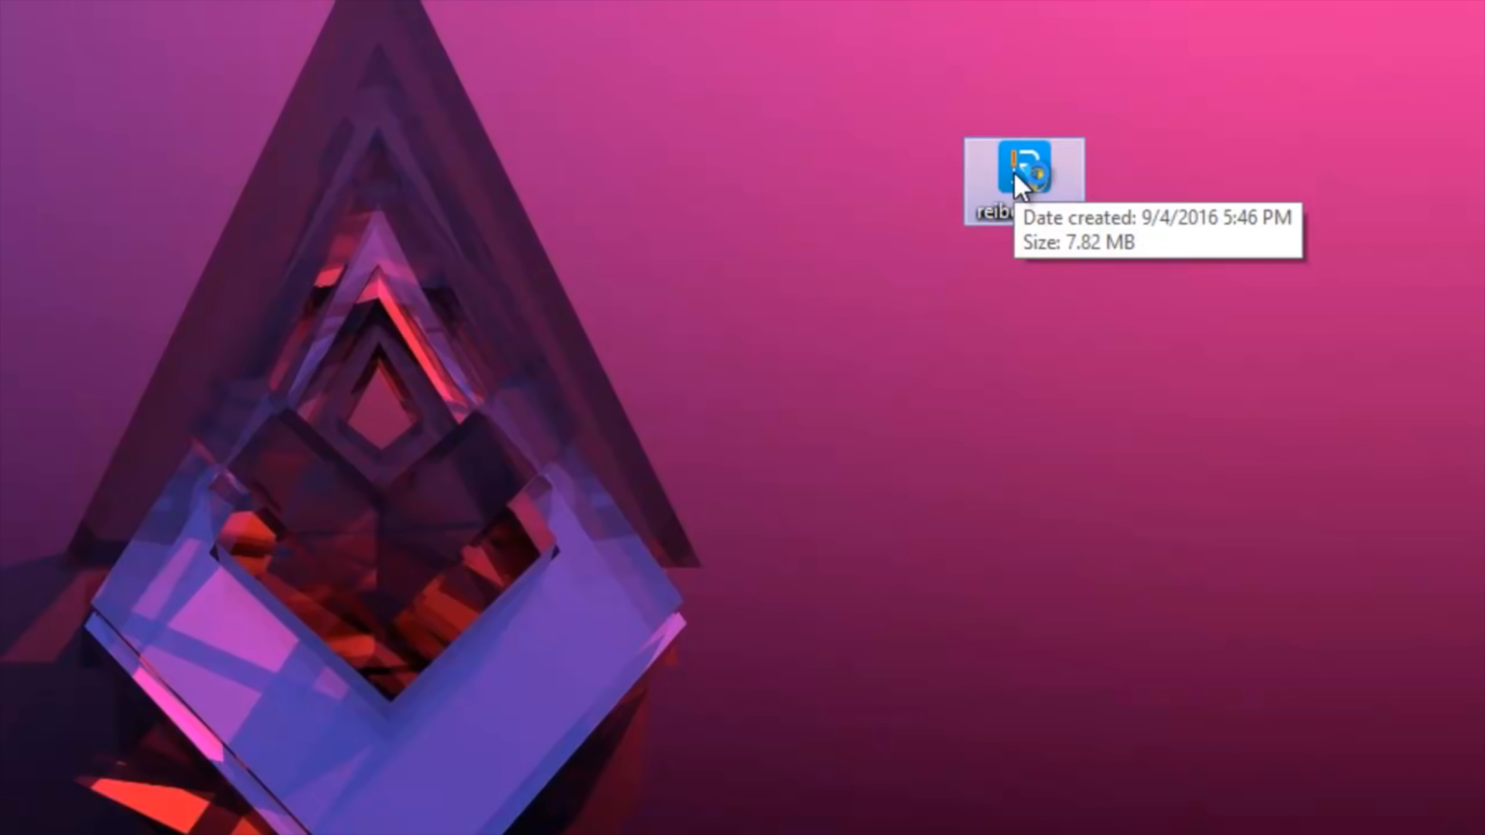
# Step: Install ReiBoot with the English installer language, accepting the licence, and finish setup
pyautogui.doubleClick(1021, 175)
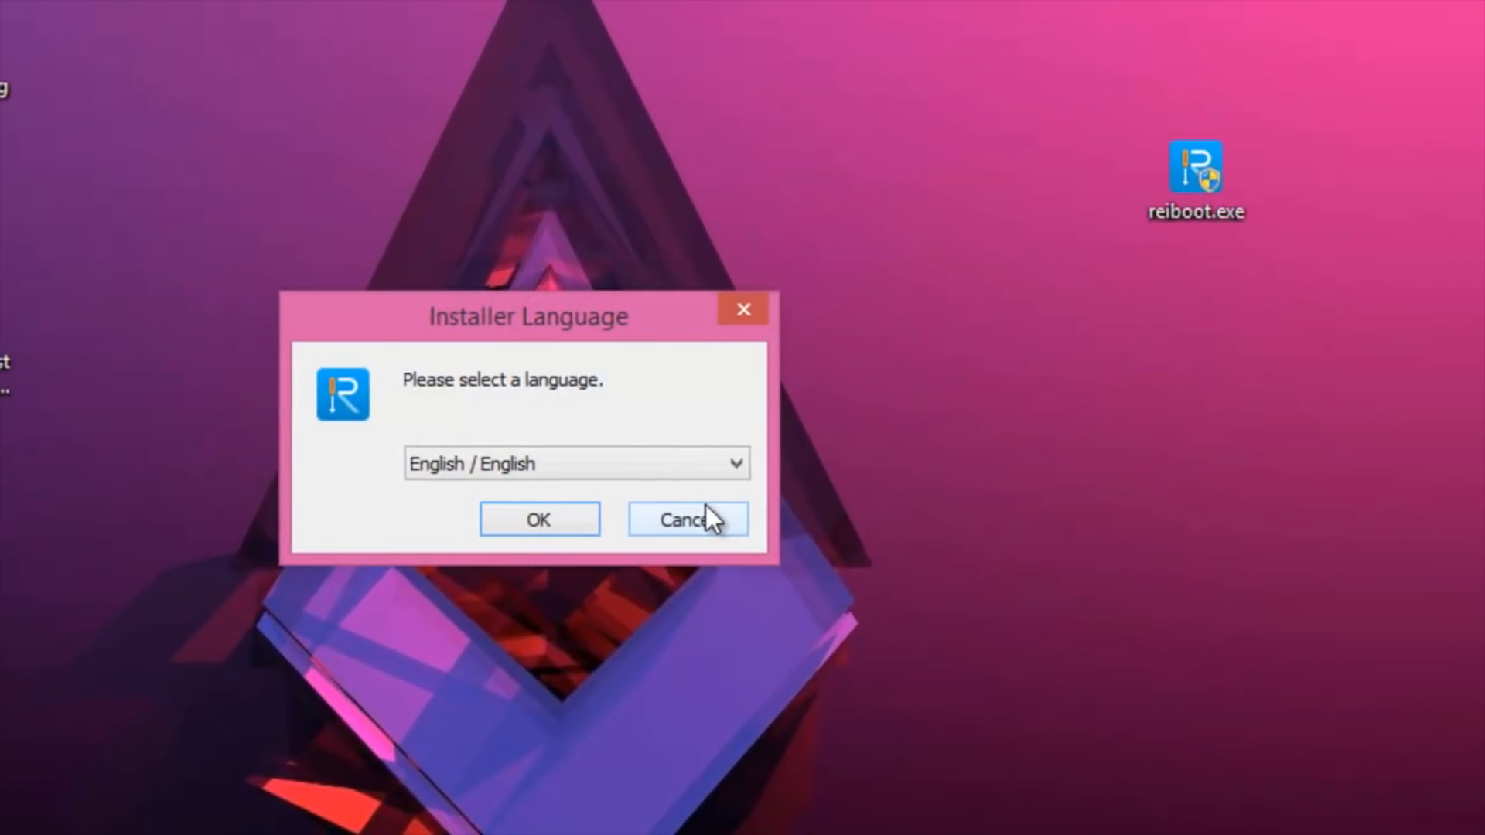
pyautogui.click(539, 519)
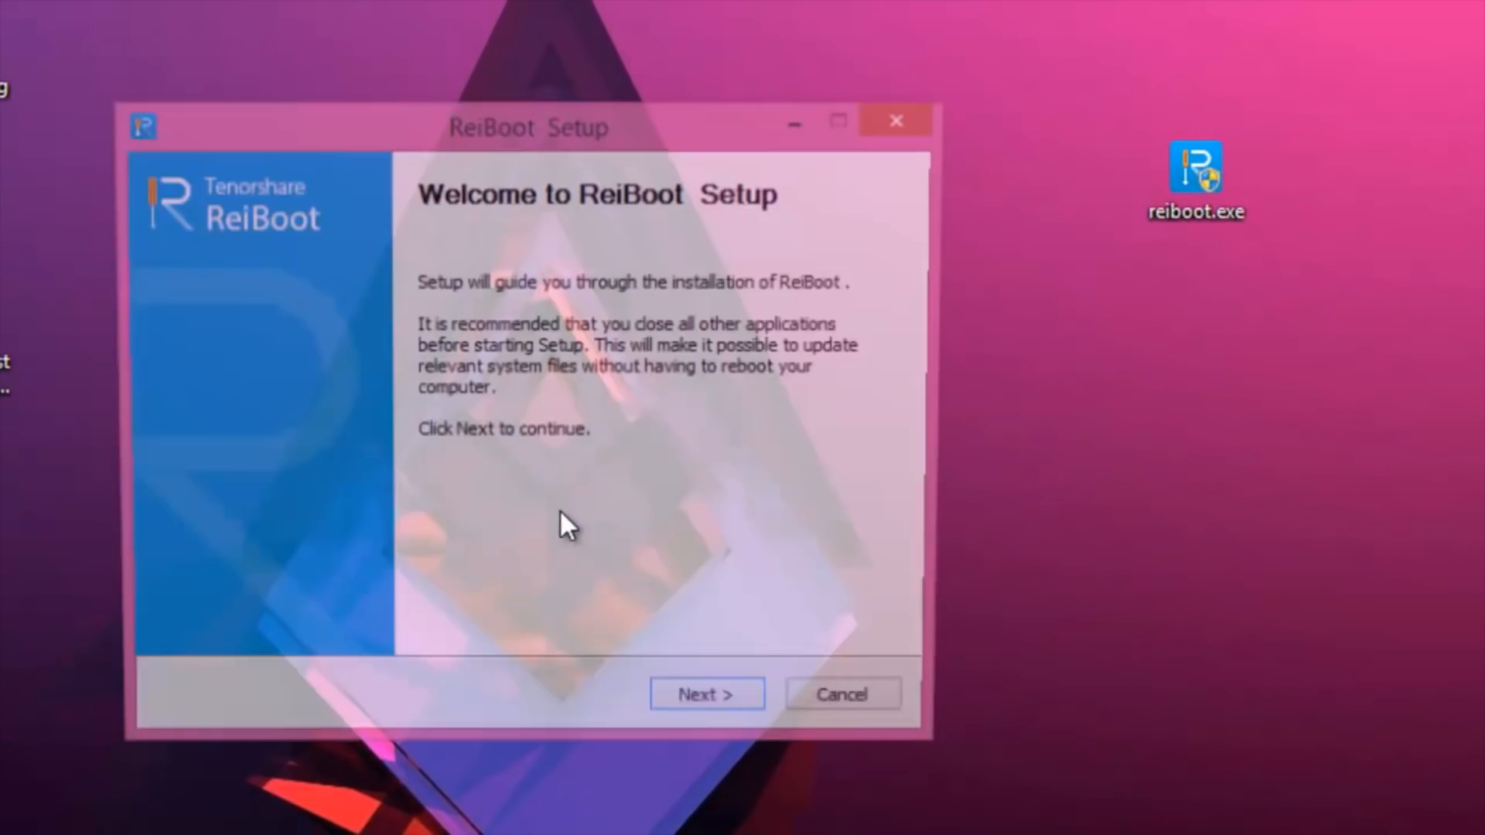
pyautogui.click(706, 694)
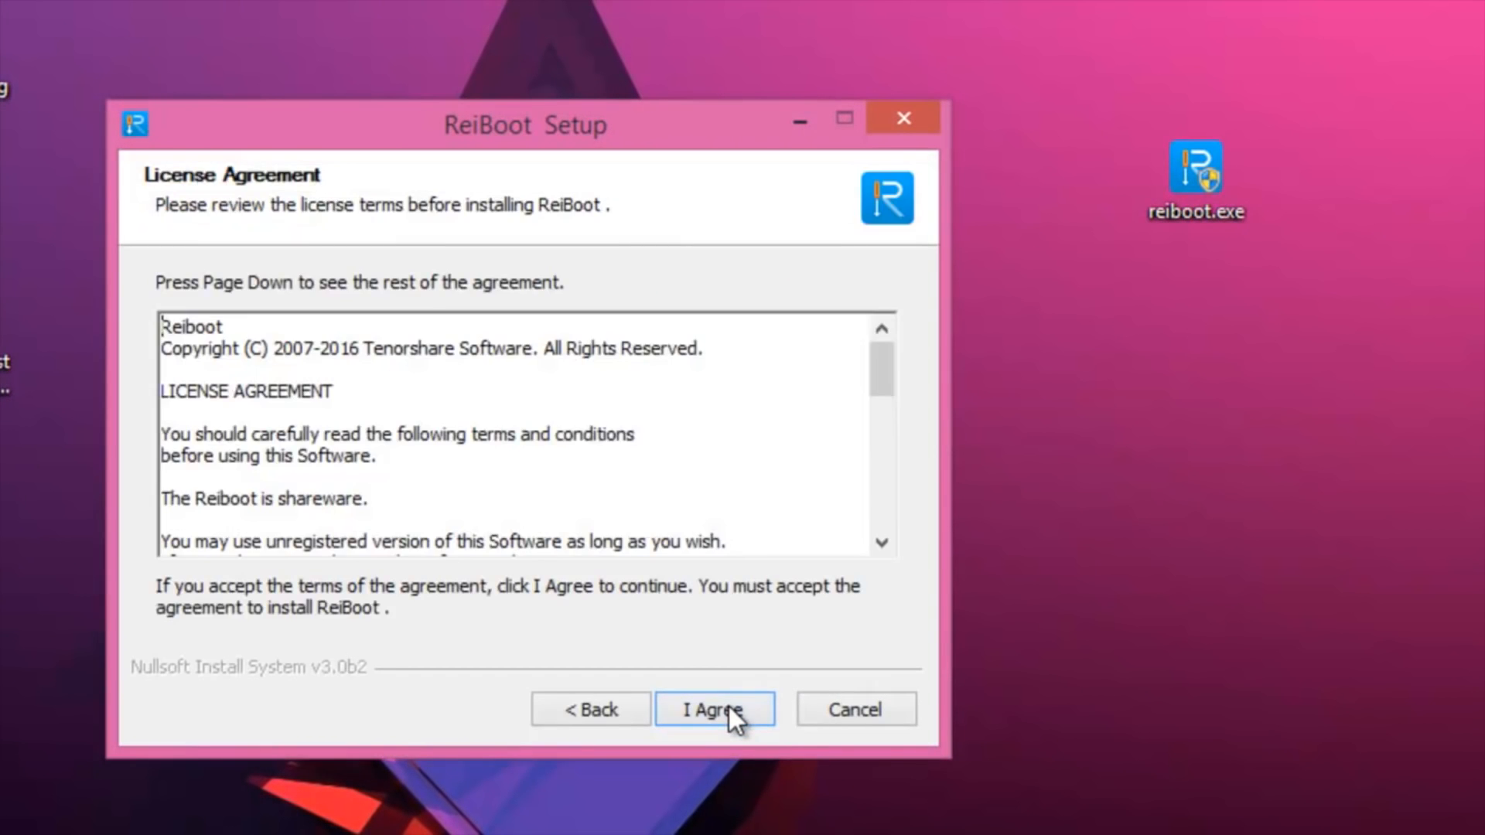
pyautogui.click(713, 709)
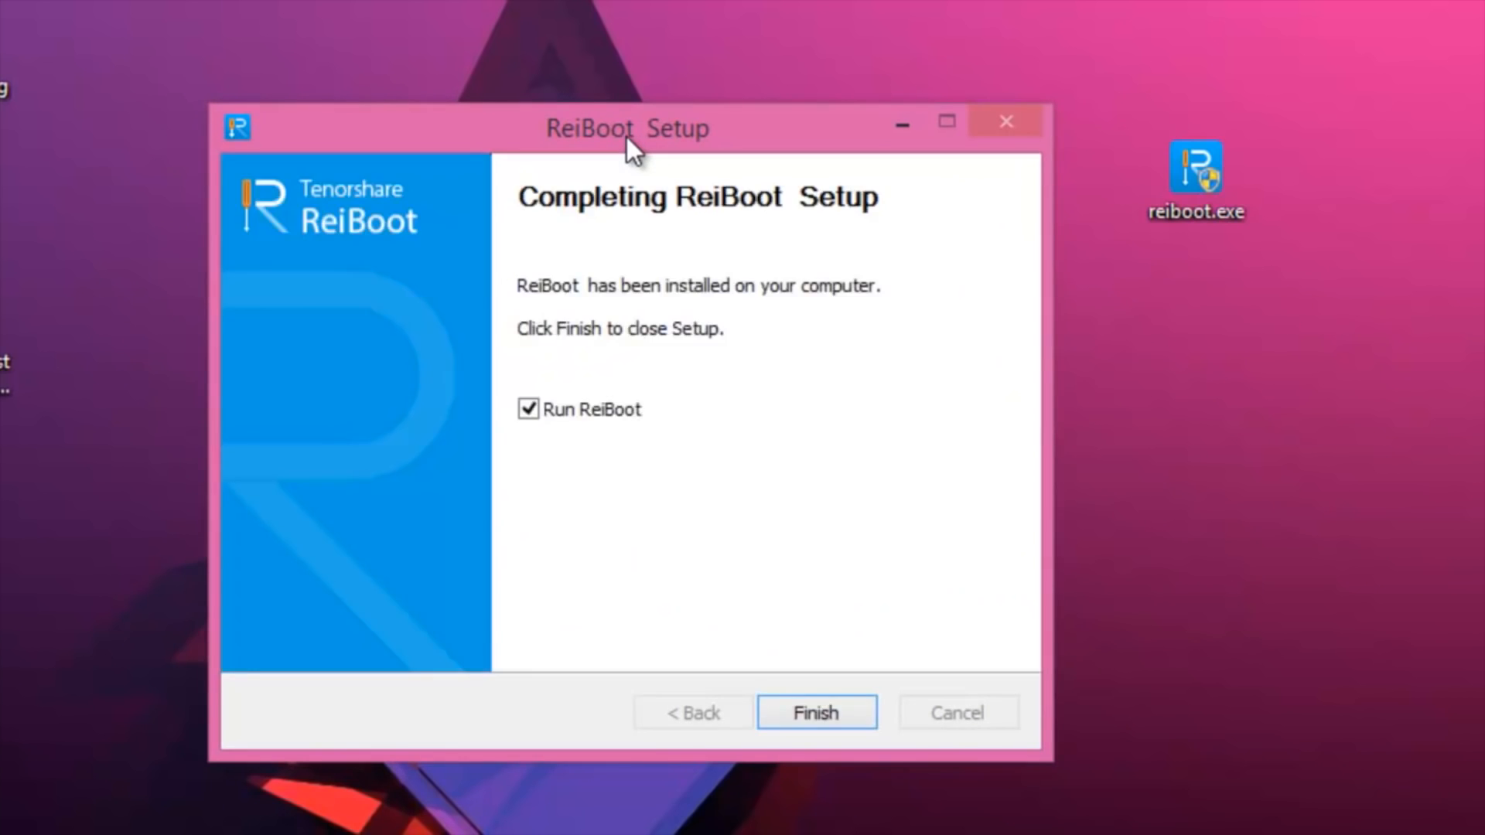
pyautogui.moveTo(776, 609)
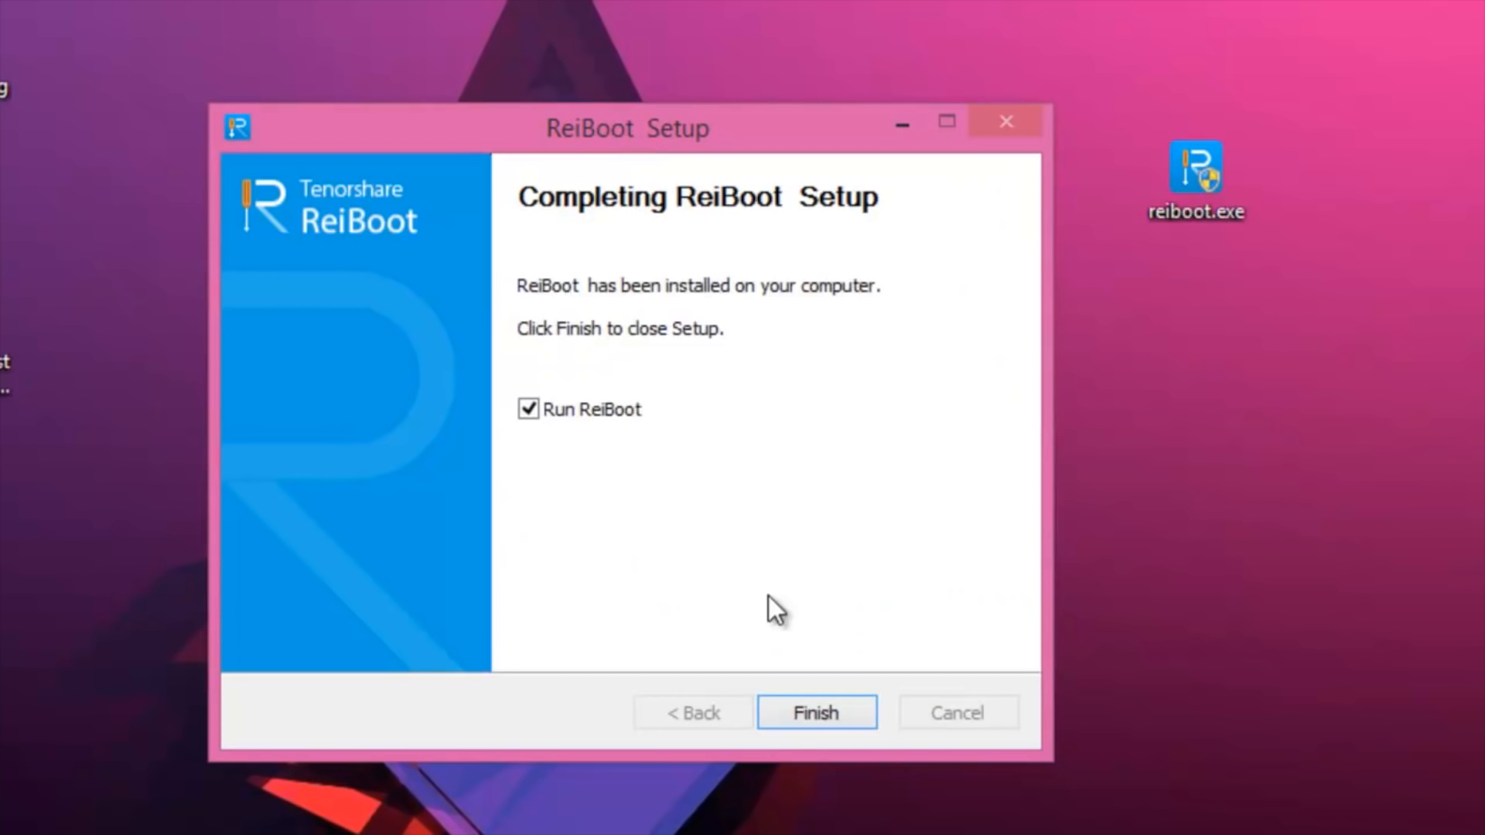
pyautogui.click(815, 712)
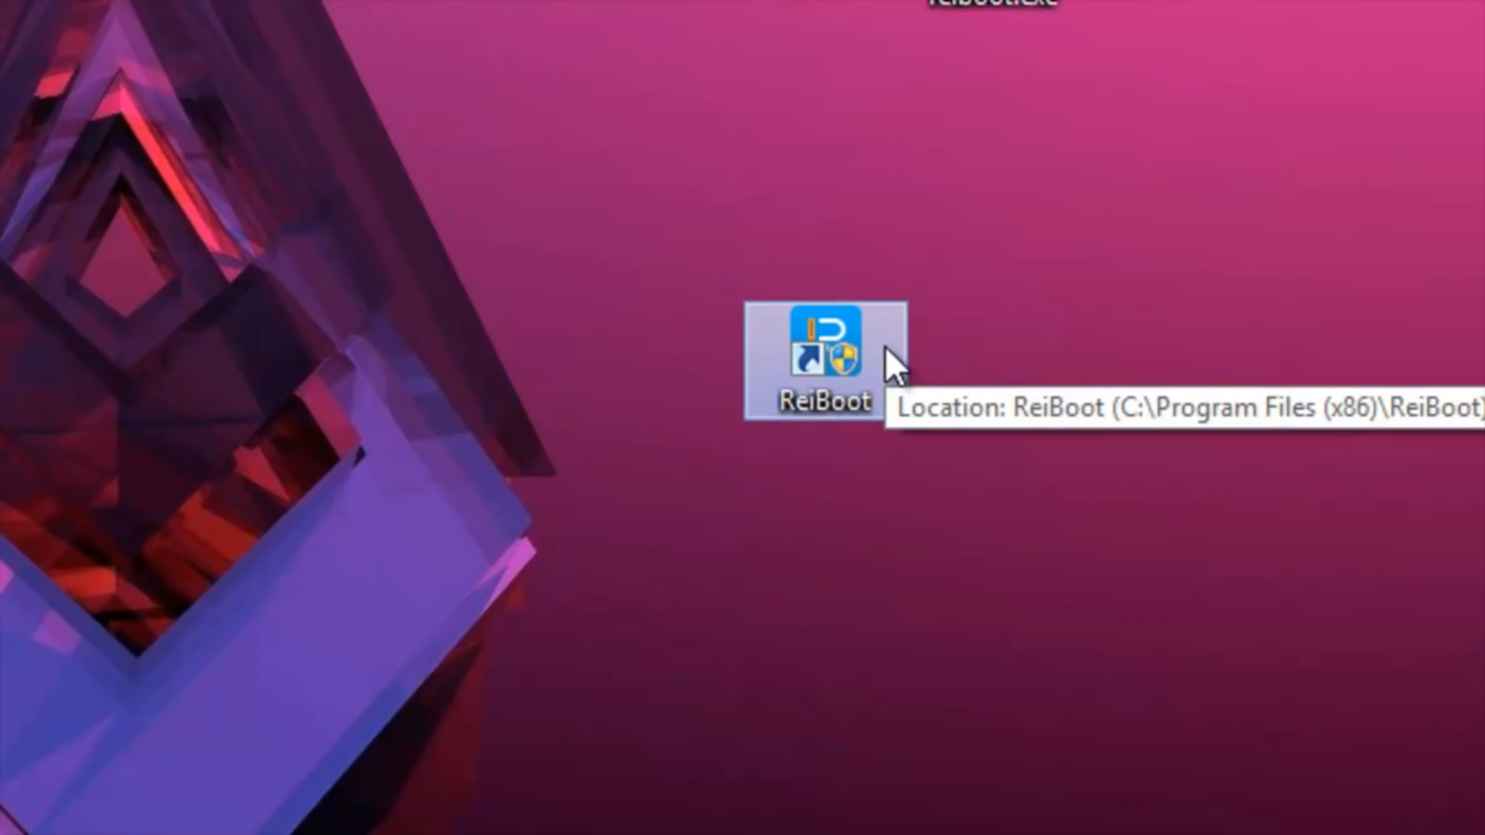
# Step: Launch ReiBoot from its new desktop shortcut
pyautogui.doubleClick(824, 350)
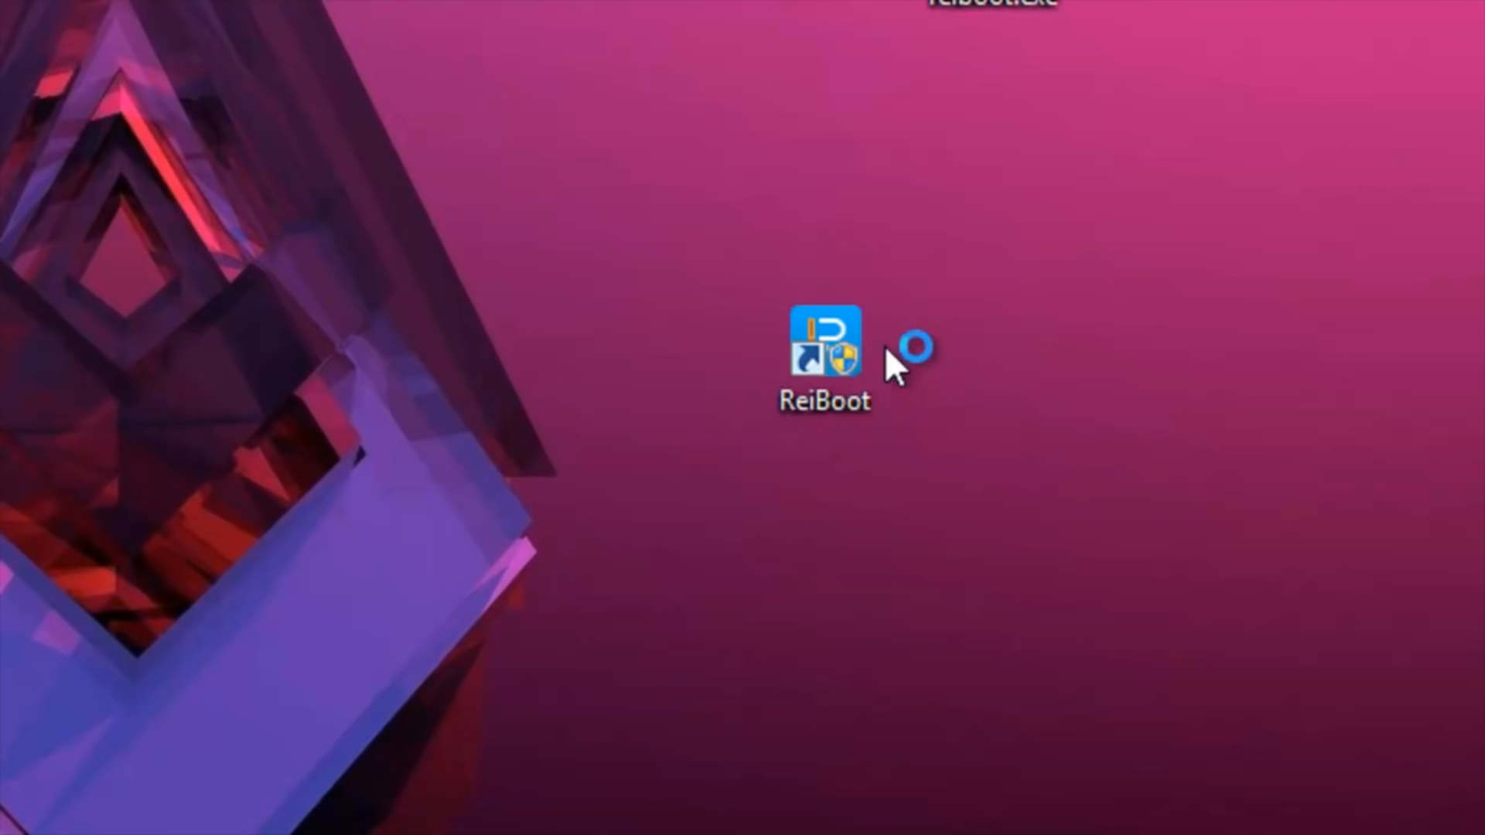
# Step: Open ReiBoot and cancel the iTunes prompt to update or restore the iPhone
pyautogui.doubleClick(823, 343)
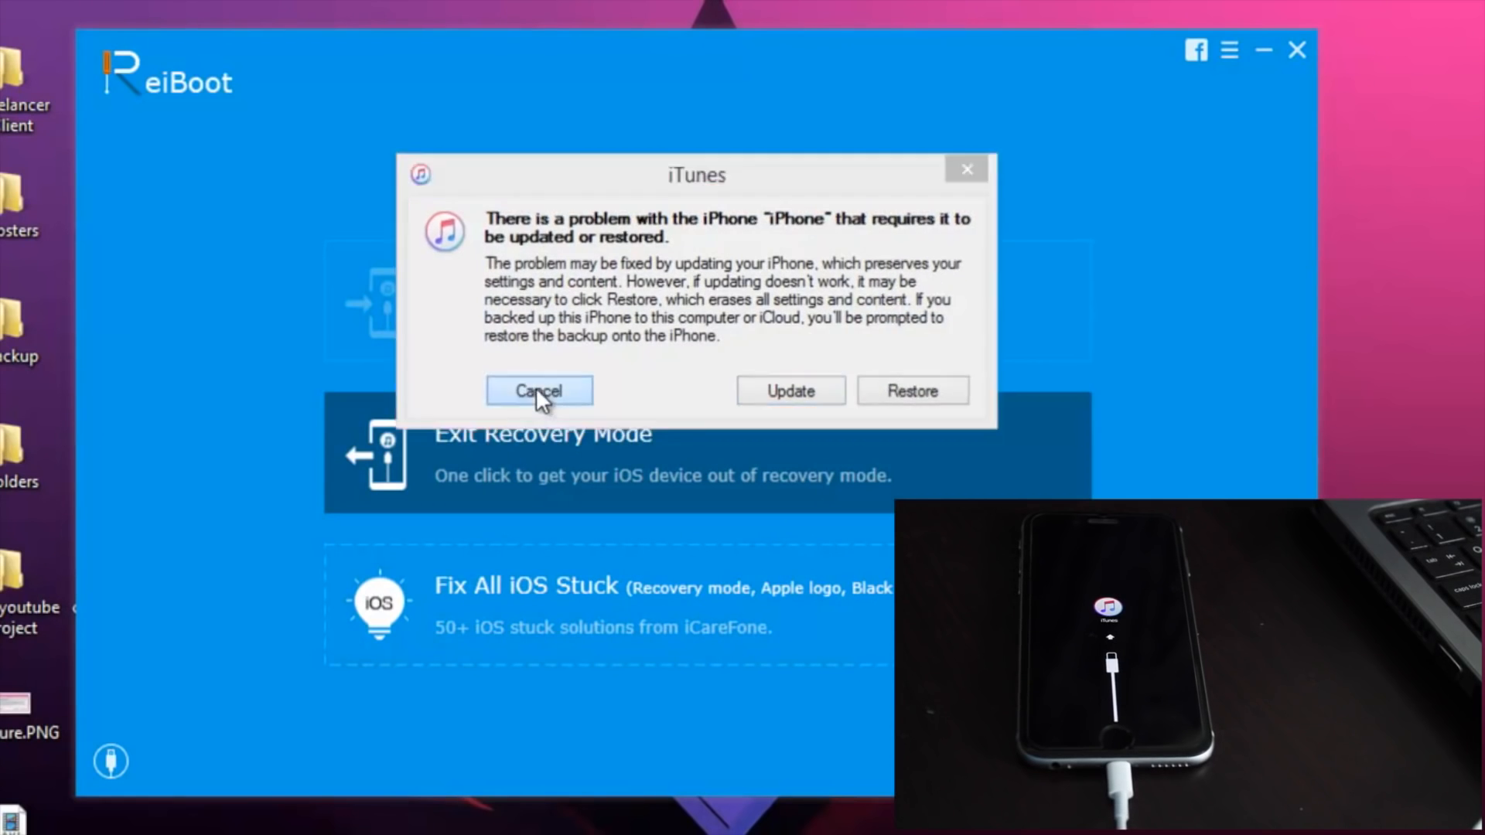
pyautogui.click(538, 390)
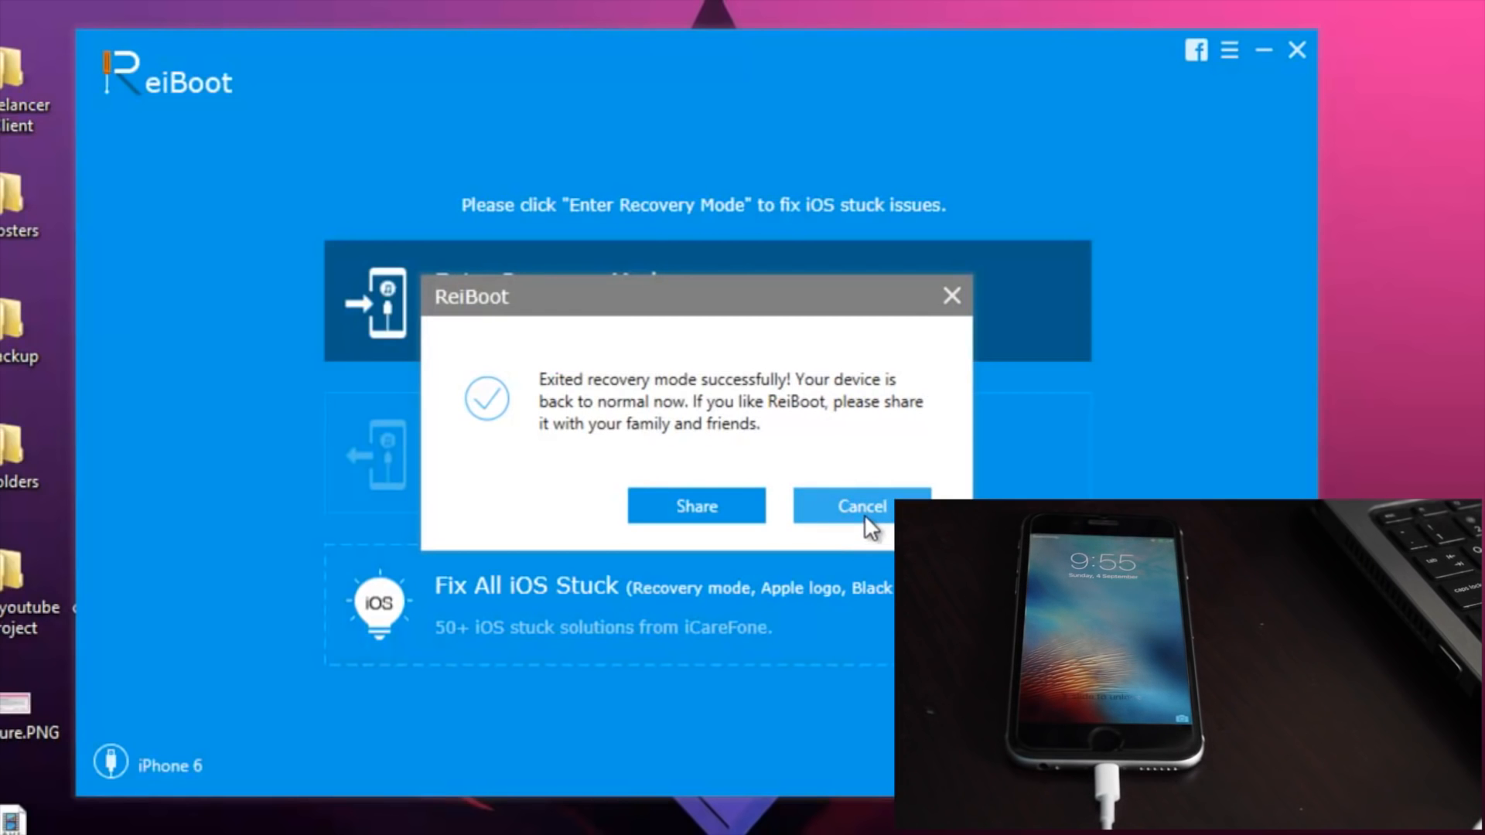
# Step: Close the success message after the iPhone 6 exits recovery mode
pyautogui.click(861, 506)
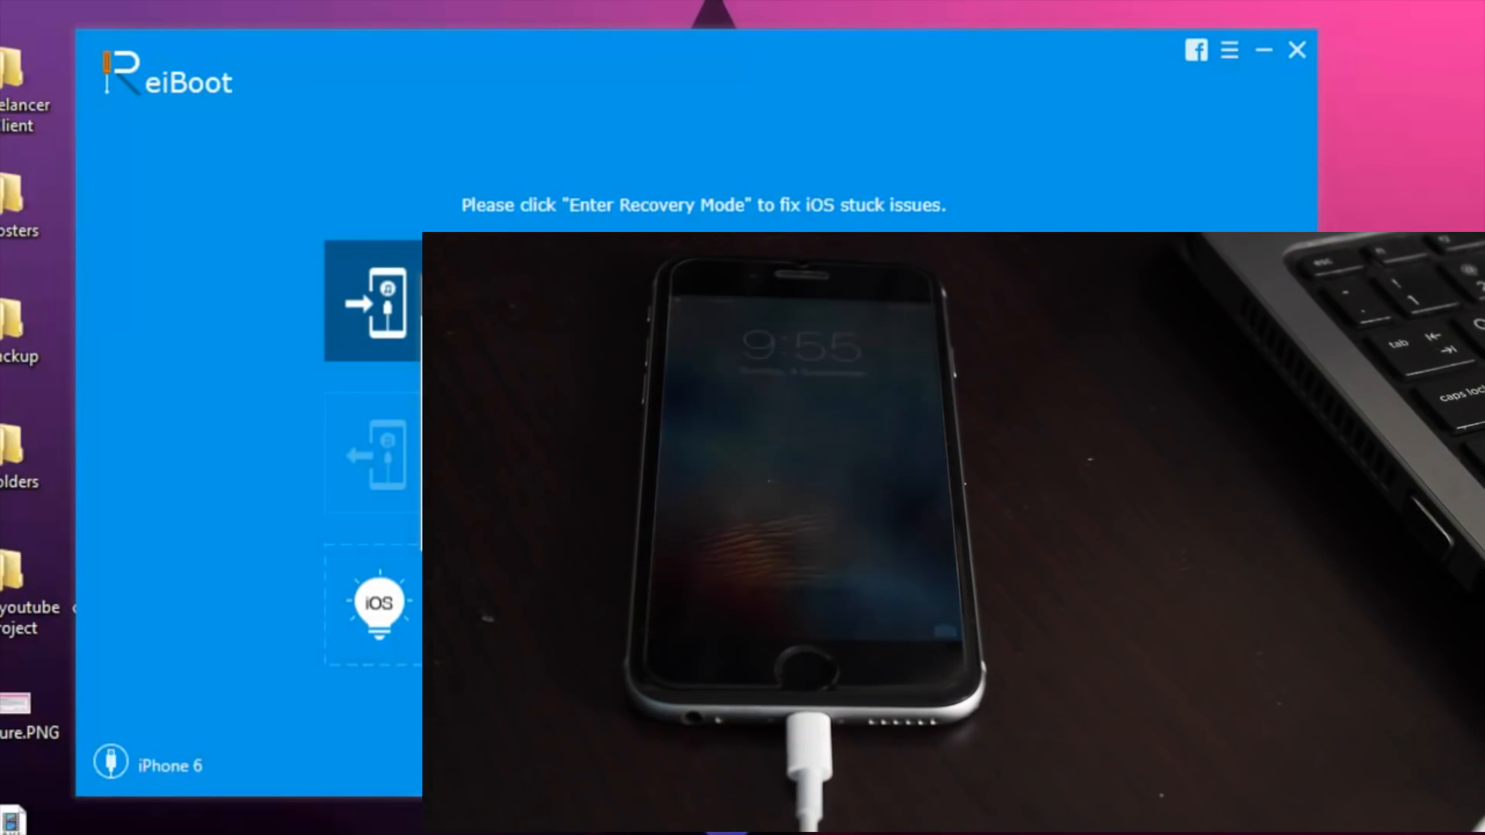